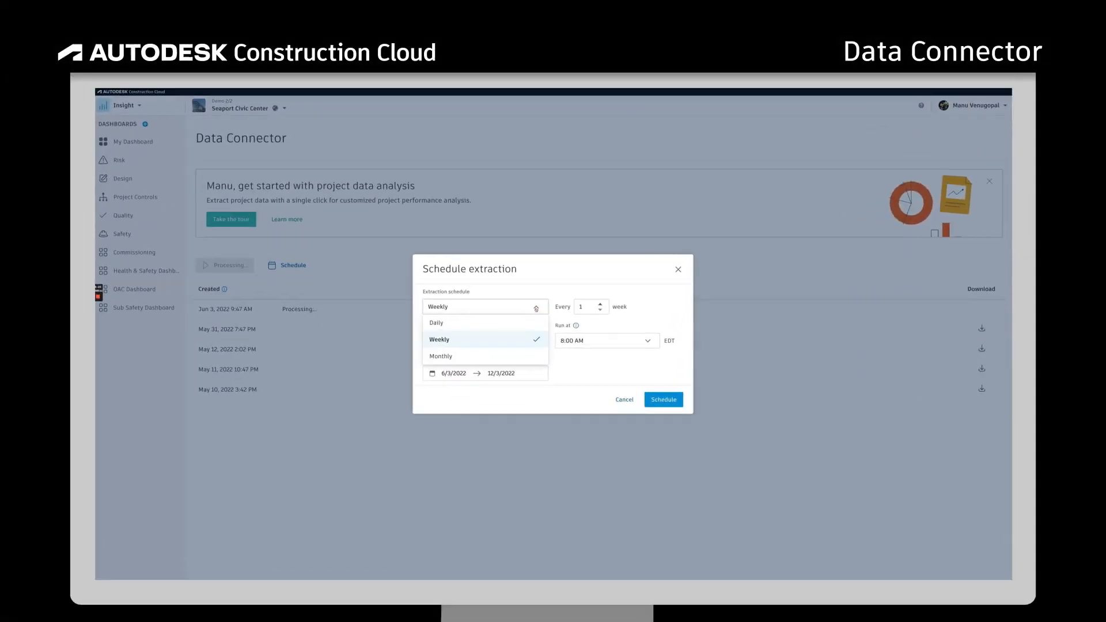
# Save a Daily extraction at 8:00 AM from 6/3/2022 to 12/3/2022
pyautogui.click(435, 323)
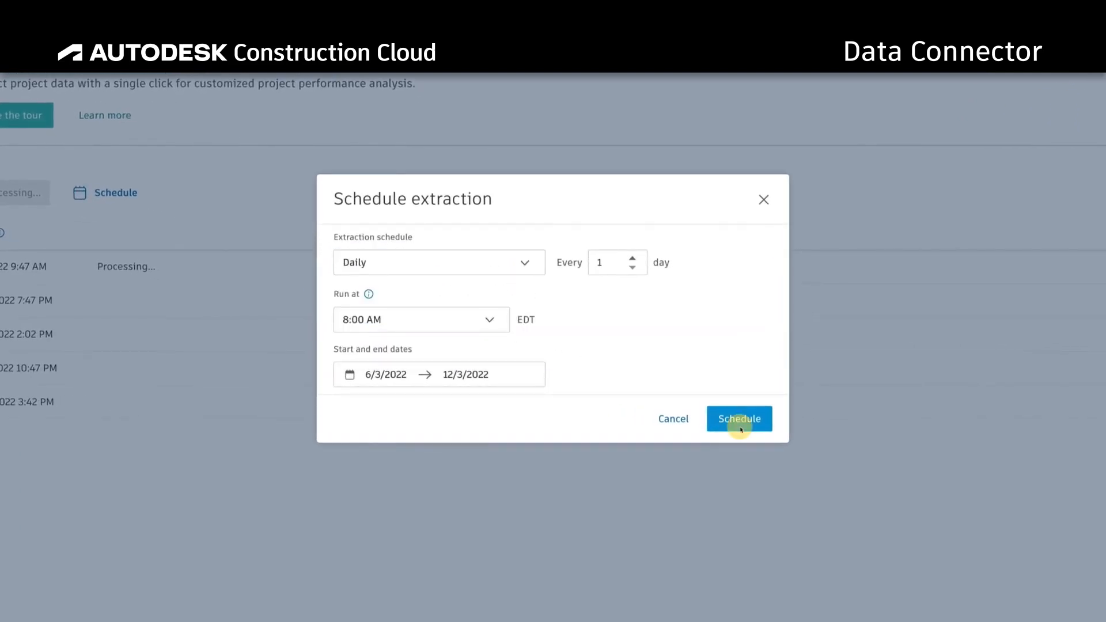
pyautogui.click(738, 418)
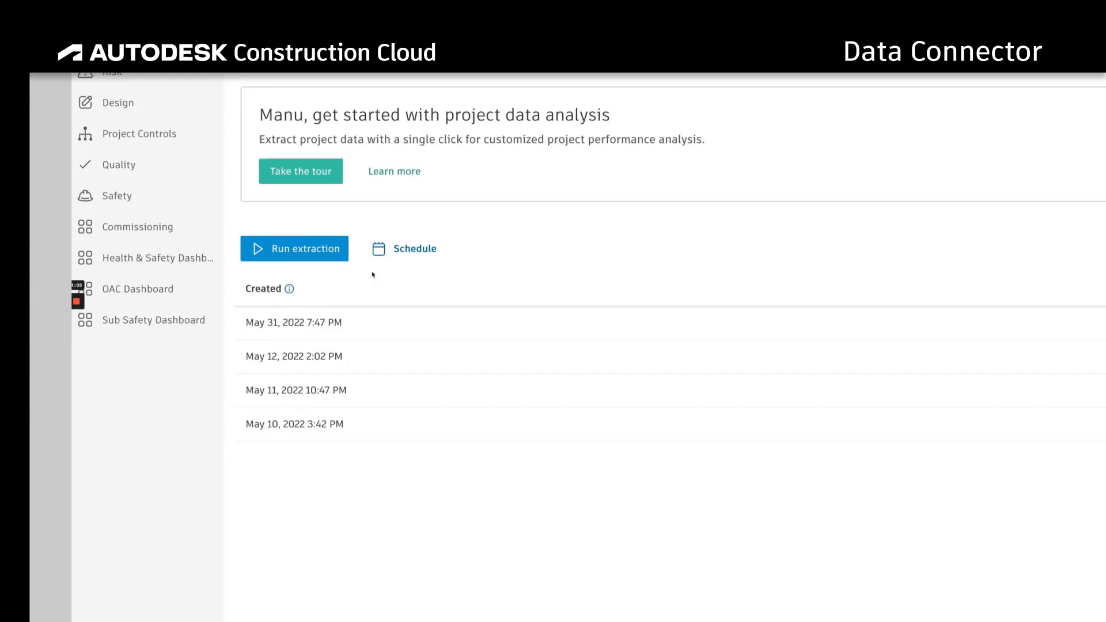
pyautogui.click(294, 248)
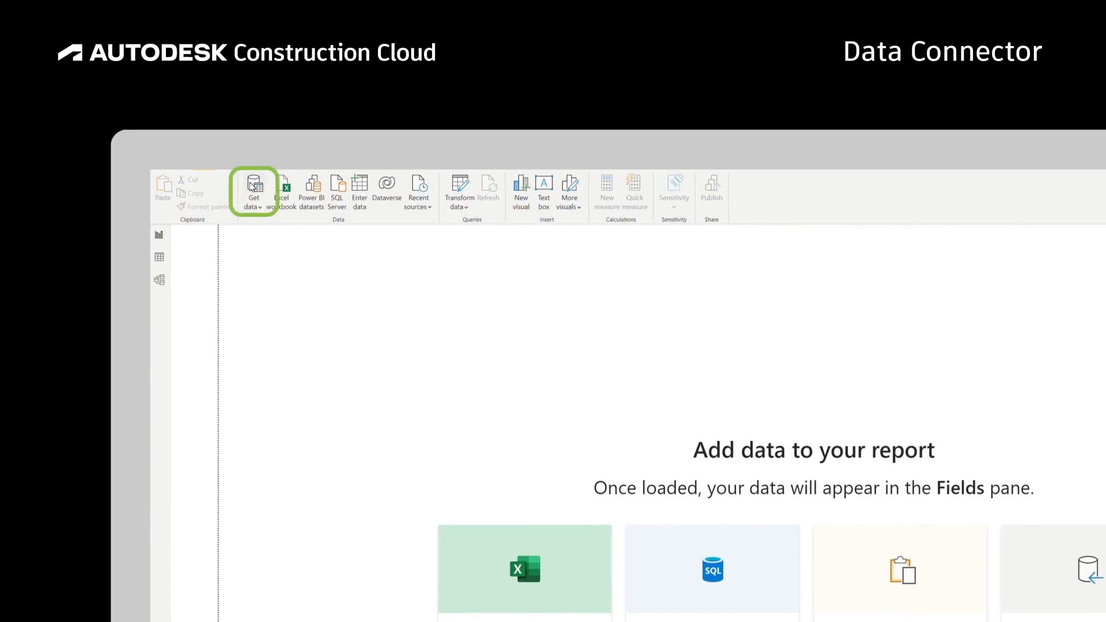
# Start Get data with the Autodesk Construction Cloud connector and reach its Region choice
pyautogui.click(253, 190)
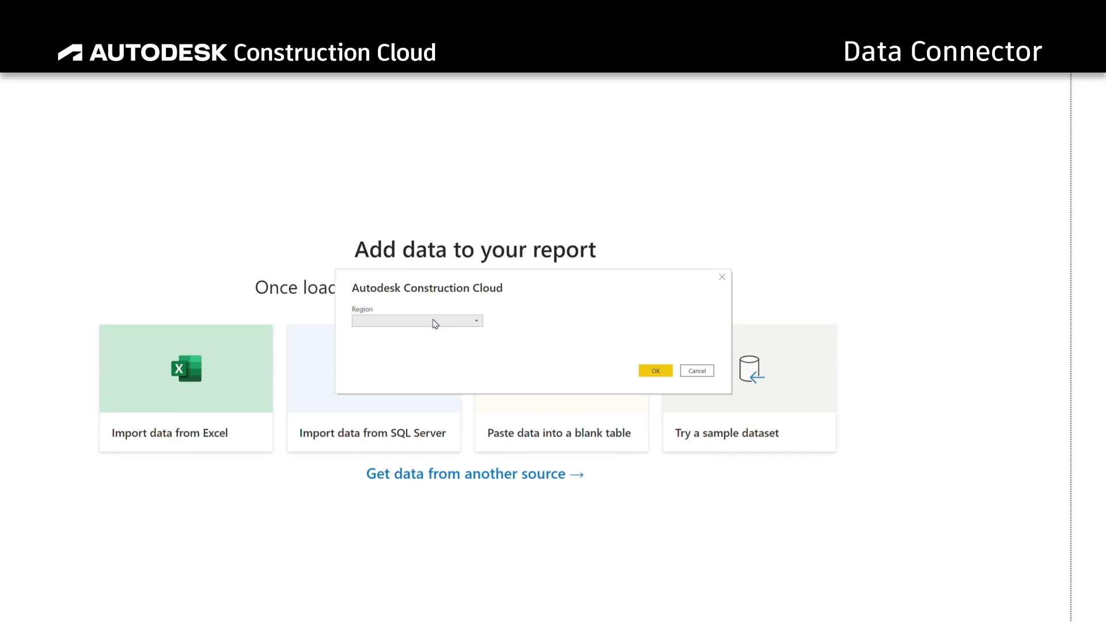
pyautogui.click(655, 369)
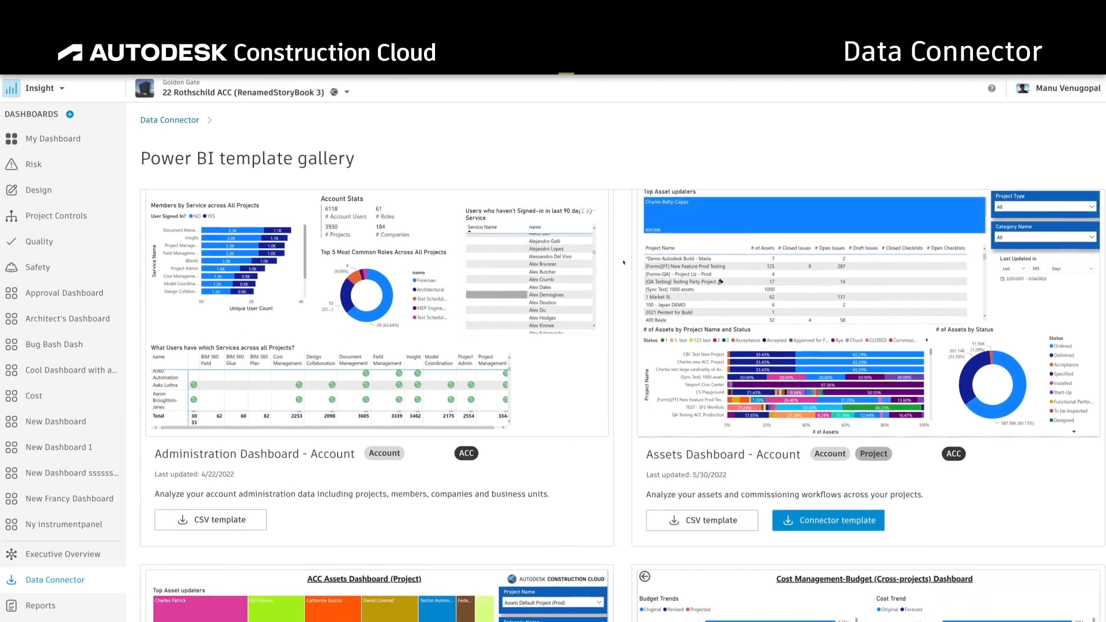
# Scroll through the Power BI template gallery's Assets and Cost dashboard cards
pyautogui.scroll(-3)
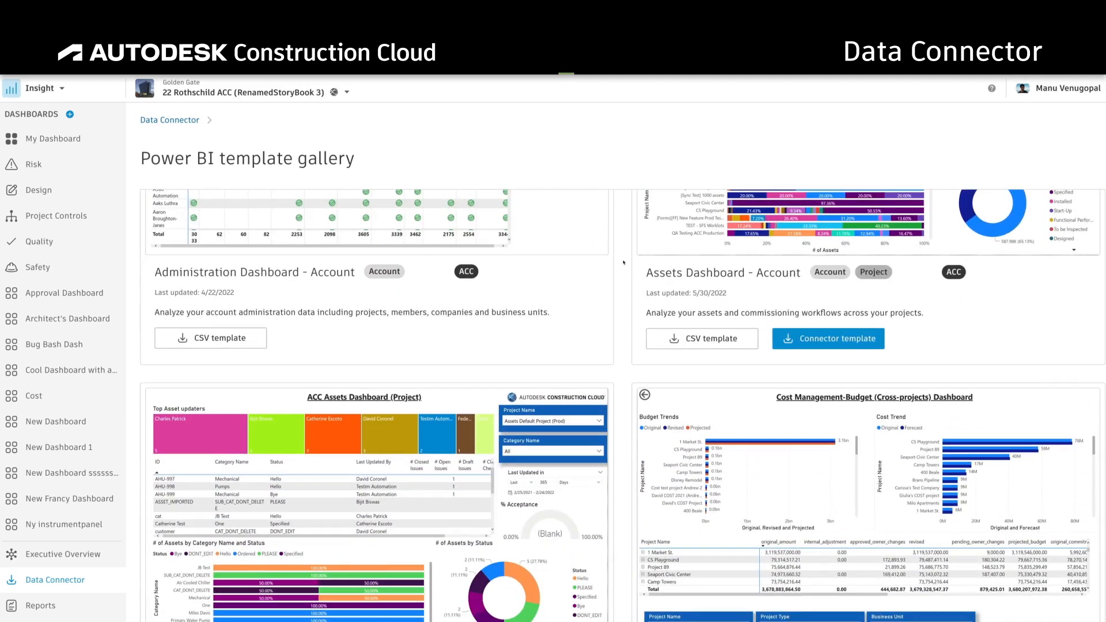
pyautogui.scroll(-3)
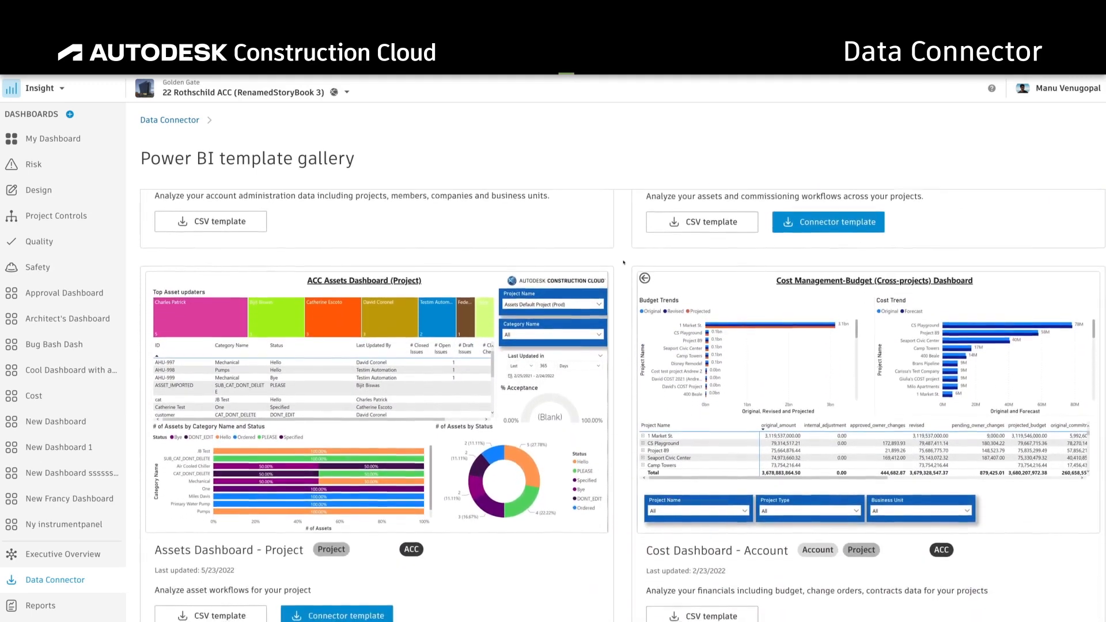
pyautogui.scroll(-3)
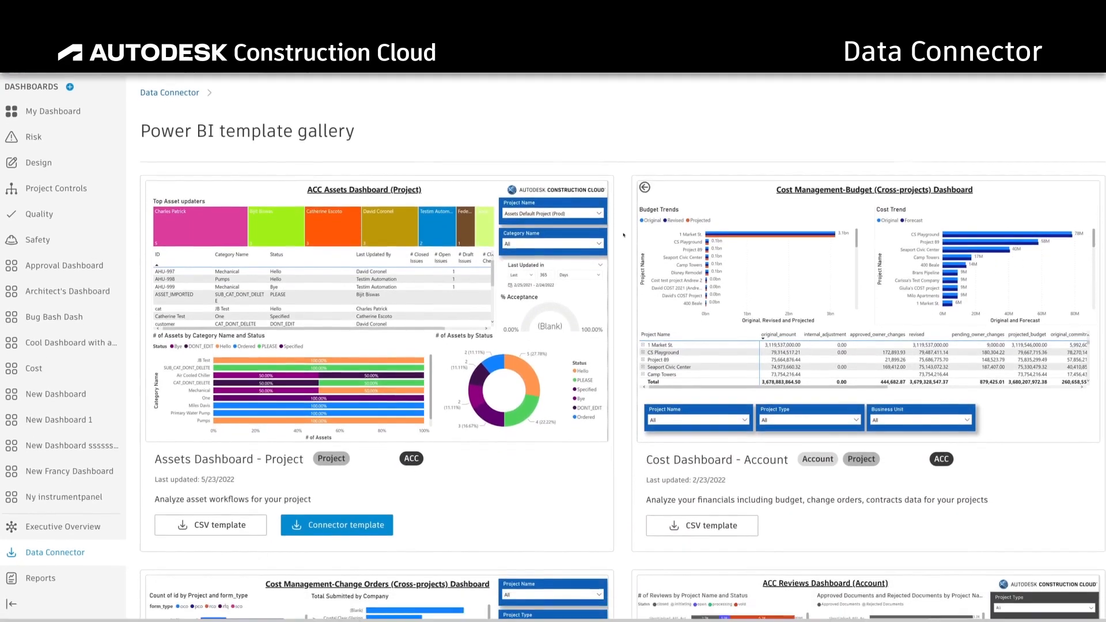
pyautogui.scroll(-3)
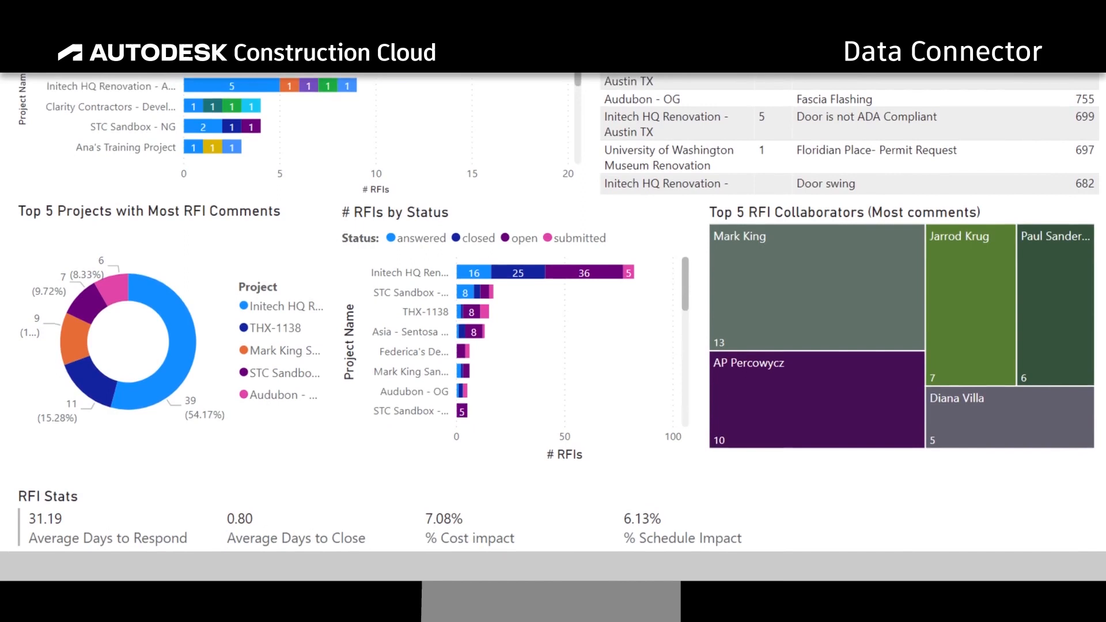
# Scroll the RFI report pages and the worker hours by company and project report
pyautogui.scroll(-3)
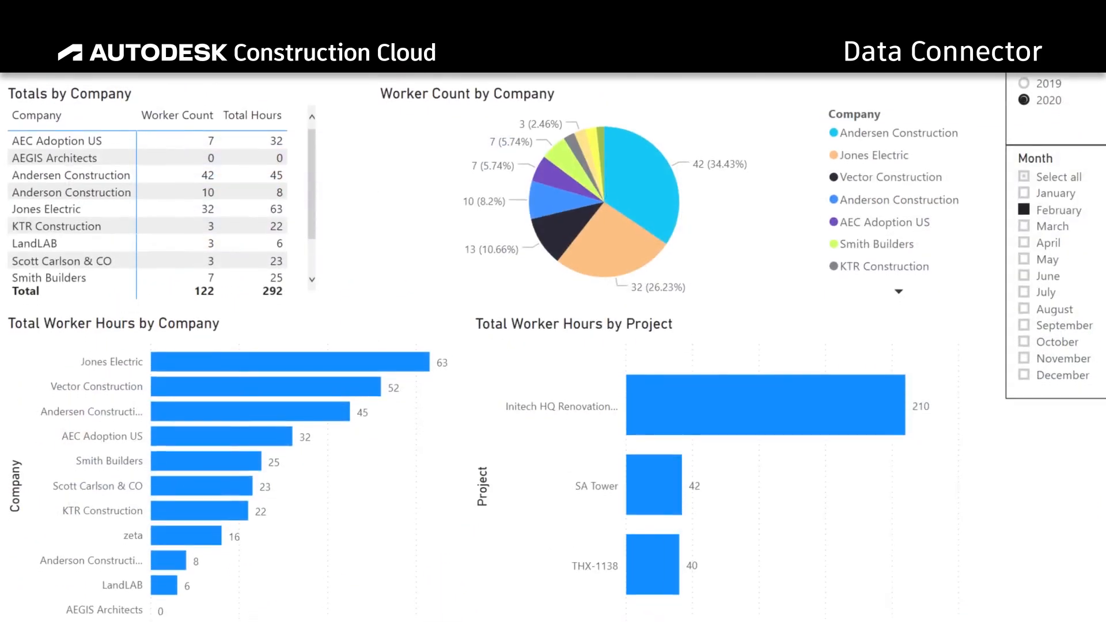
pyautogui.scroll(-3)
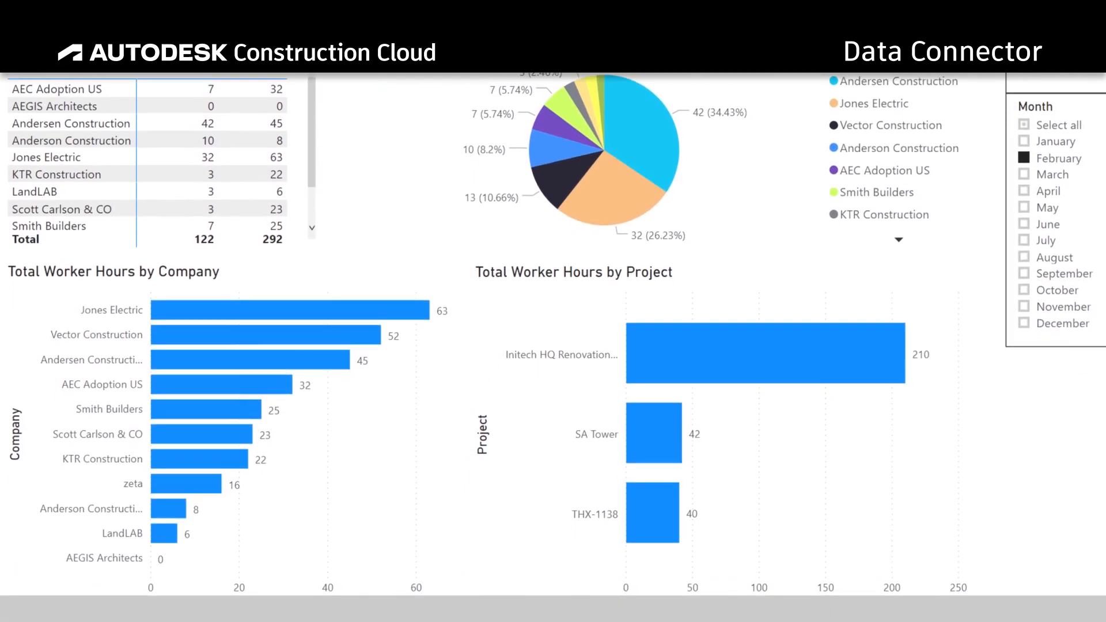
pyautogui.scroll(-3)
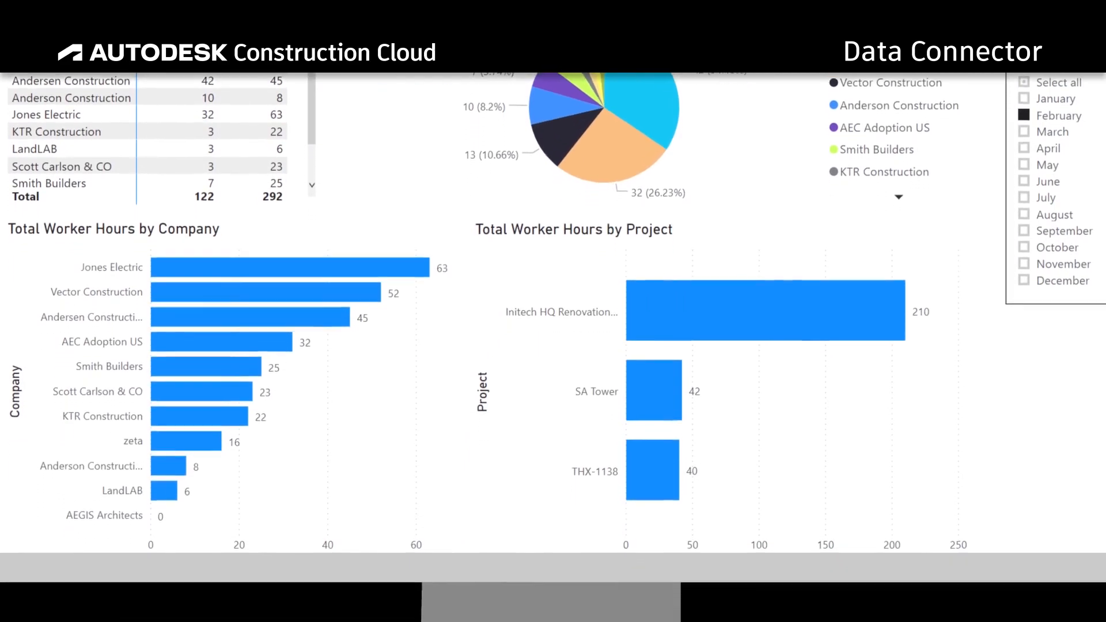